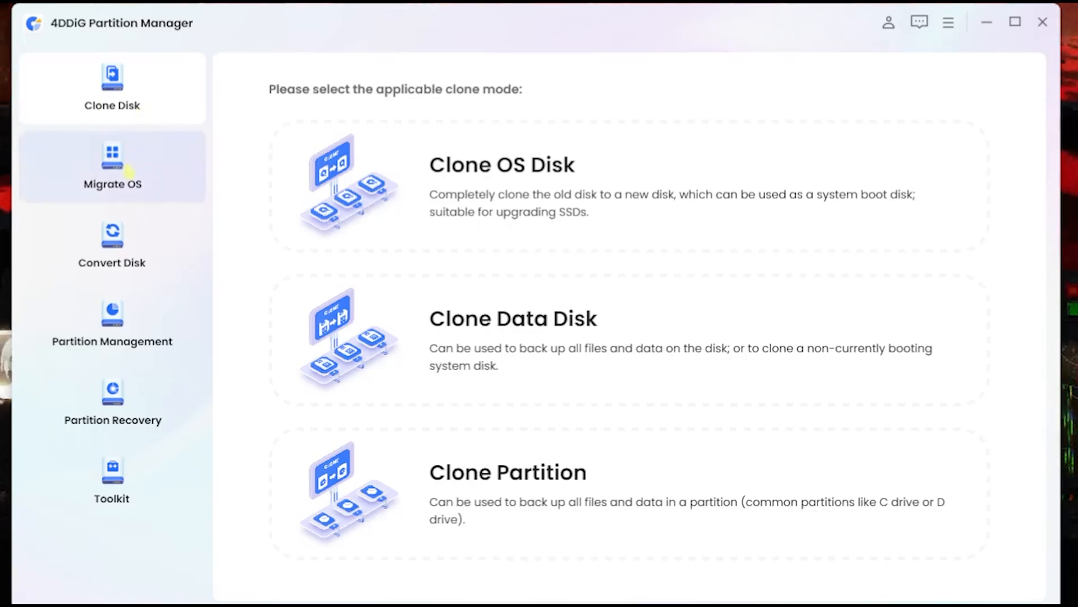
Step: Browse the Convert Disk, Partition Management, Partition Recovery and Toolkit sections, then return to Clone Disk
click(111, 246)
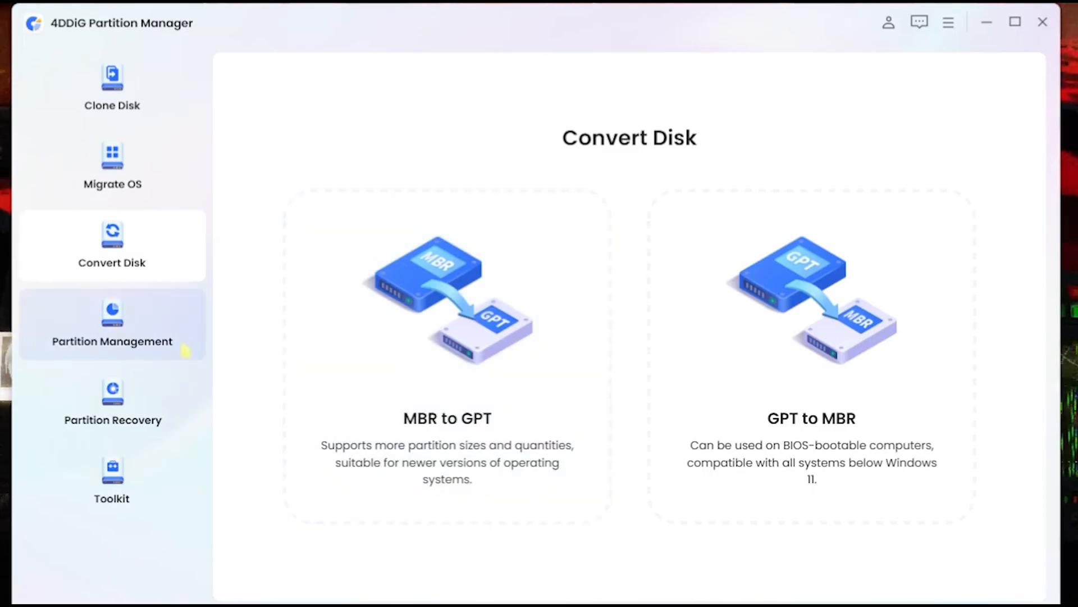
click(112, 324)
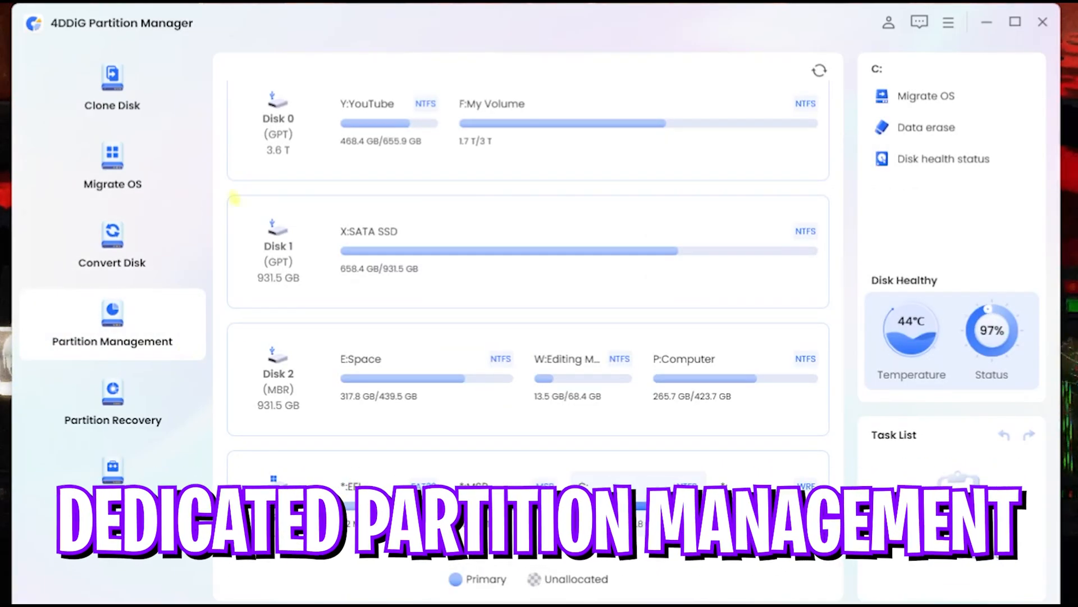
scroll(down, 3)
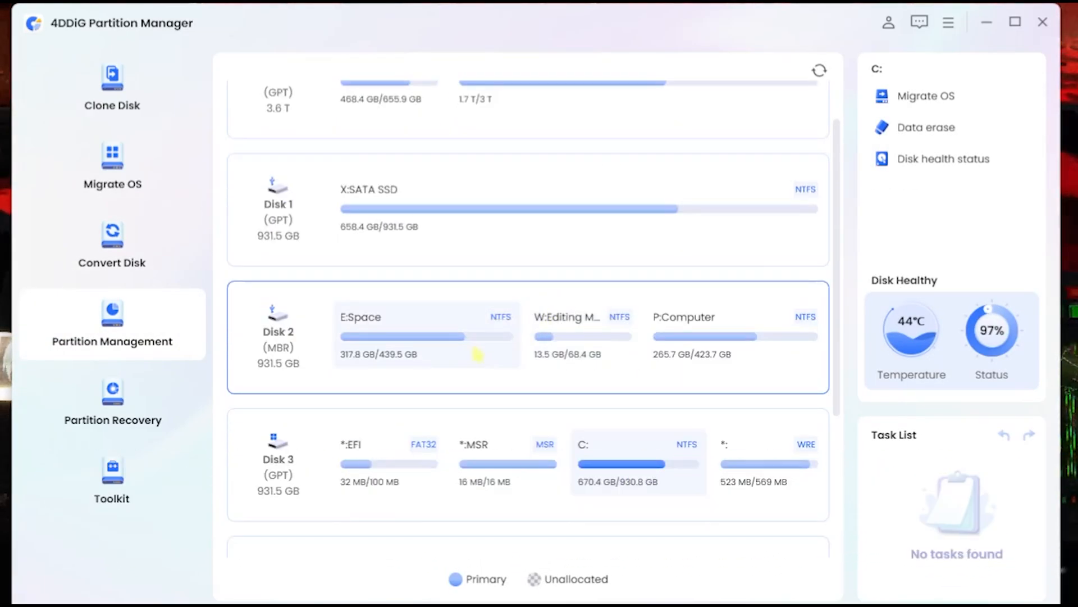
click(113, 402)
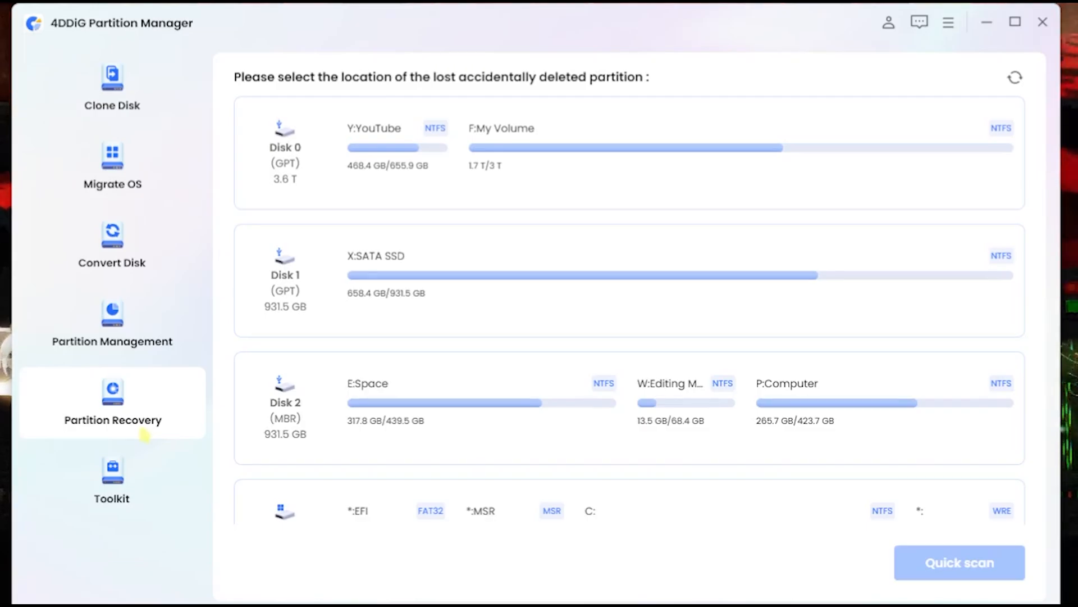
mouse_move(131, 471)
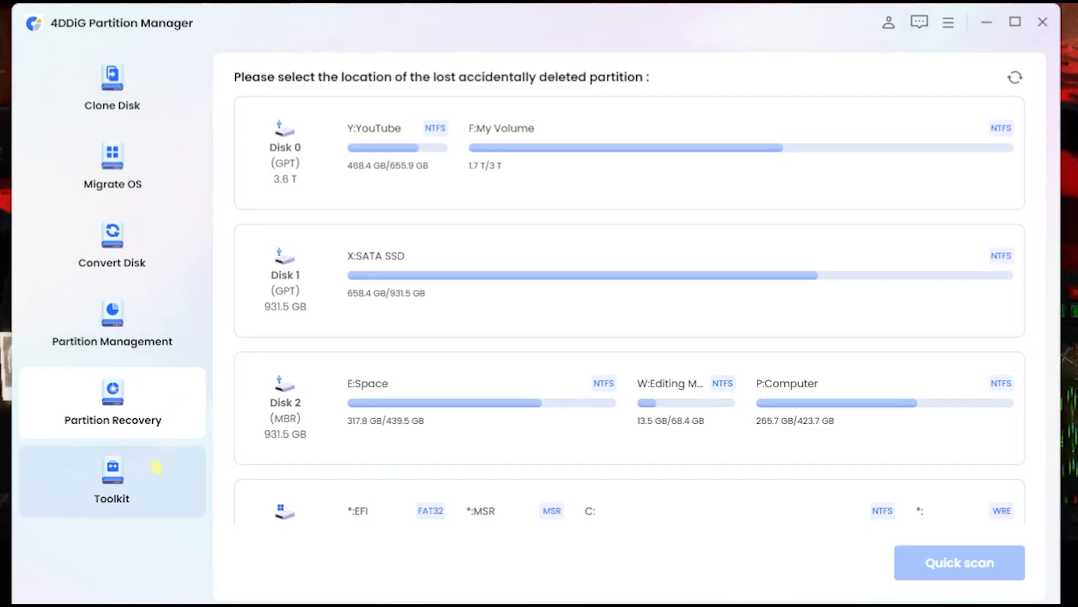
click(111, 475)
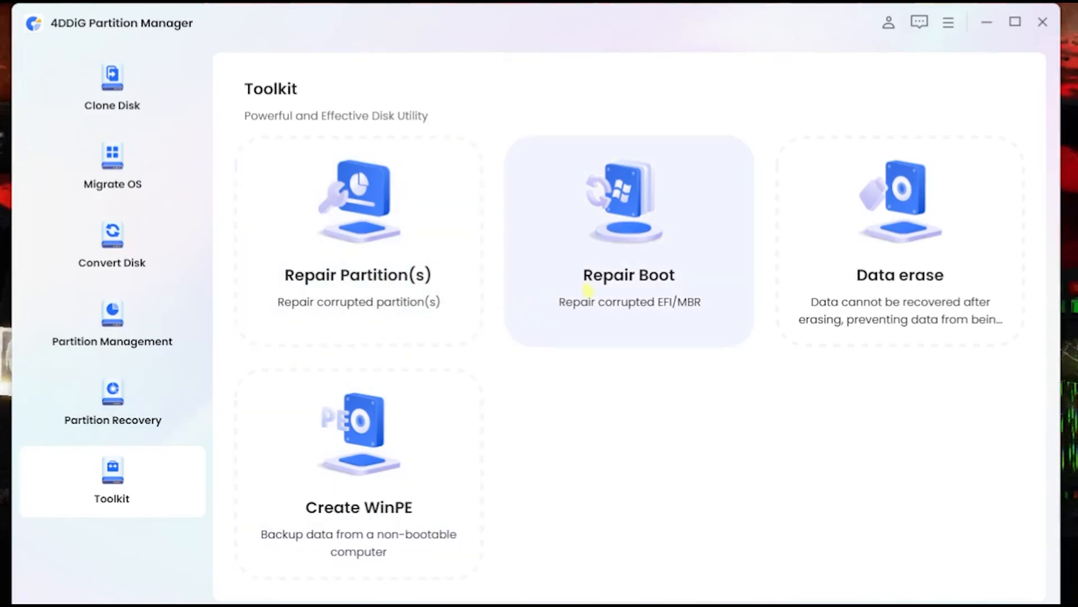
mouse_move(851, 303)
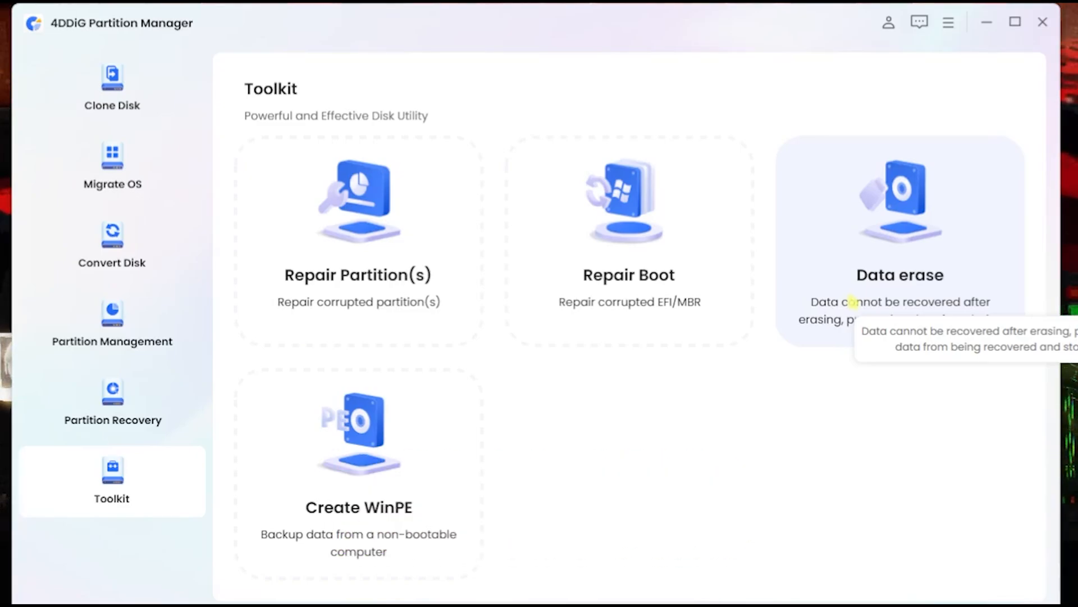
mouse_move(403, 422)
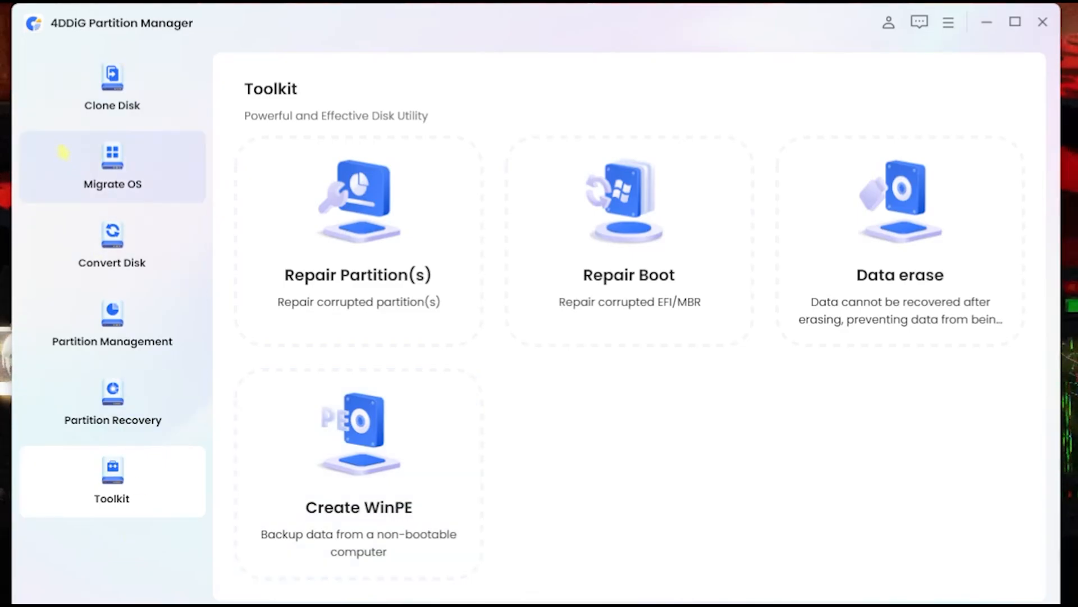
click(111, 88)
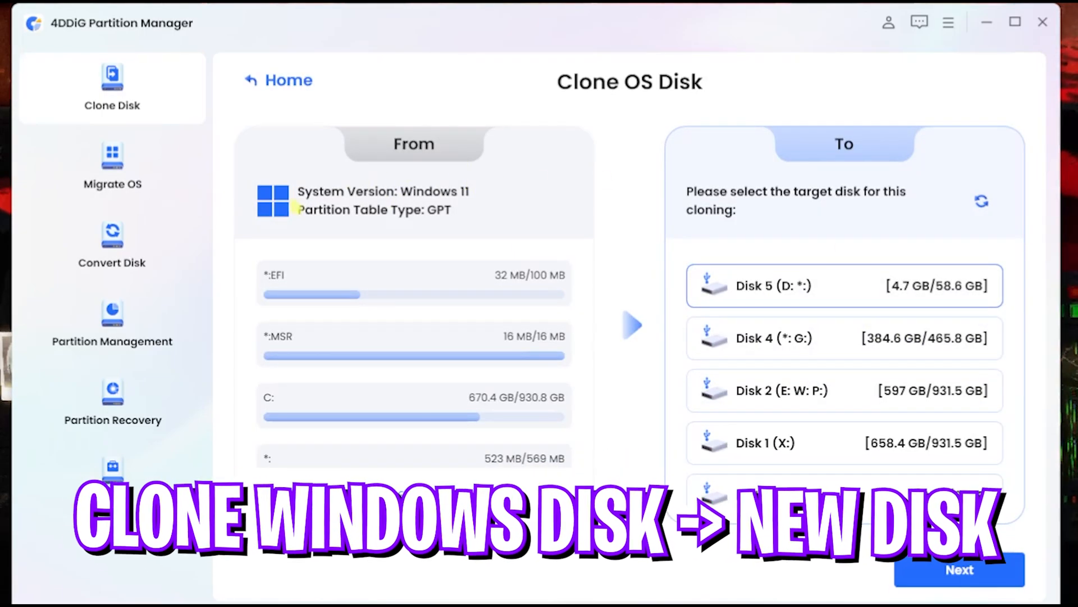
Step: View Migrate OS and its target disk list, then go back to the Clone Disk modes
click(111, 165)
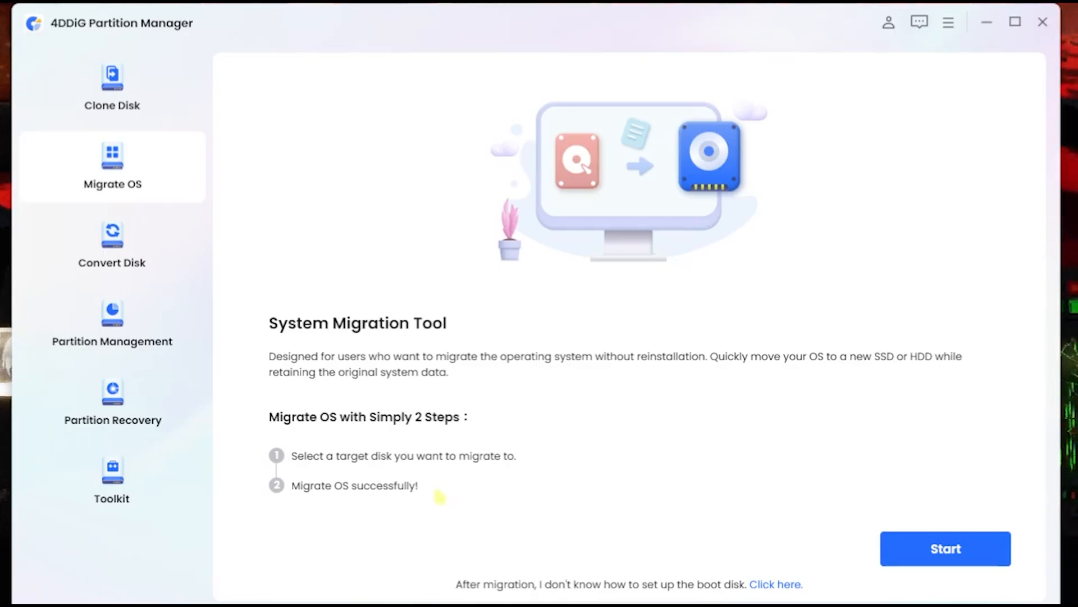
click(944, 548)
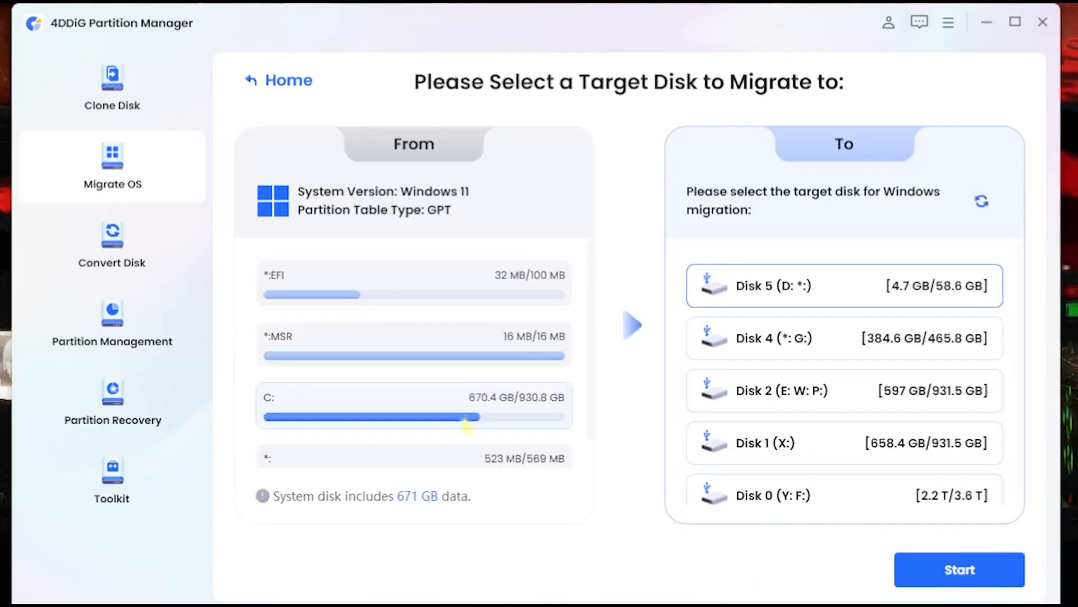
mouse_move(432, 214)
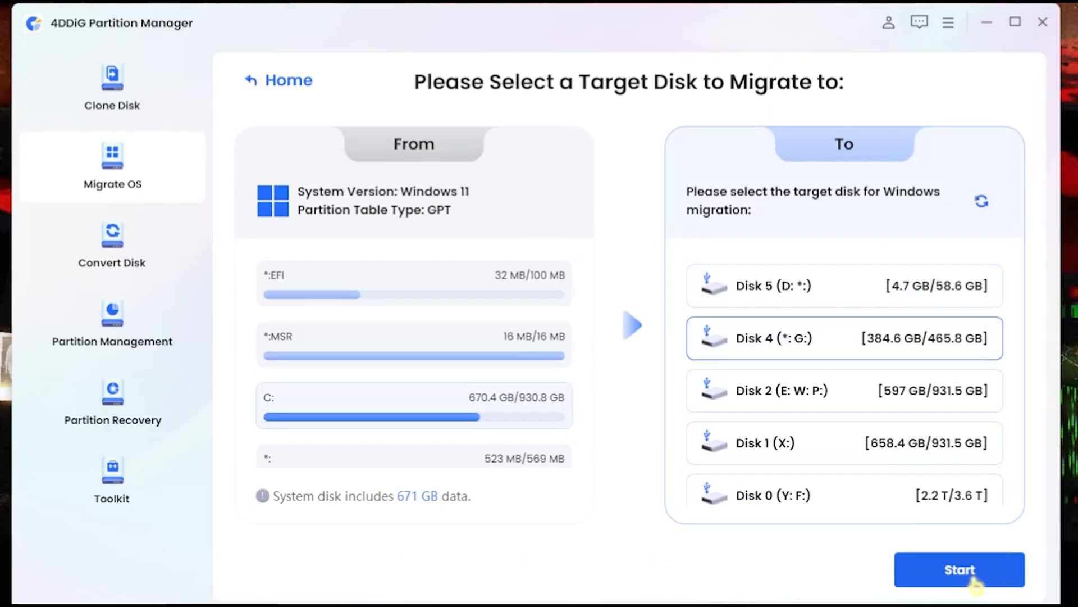
mouse_move(578, 533)
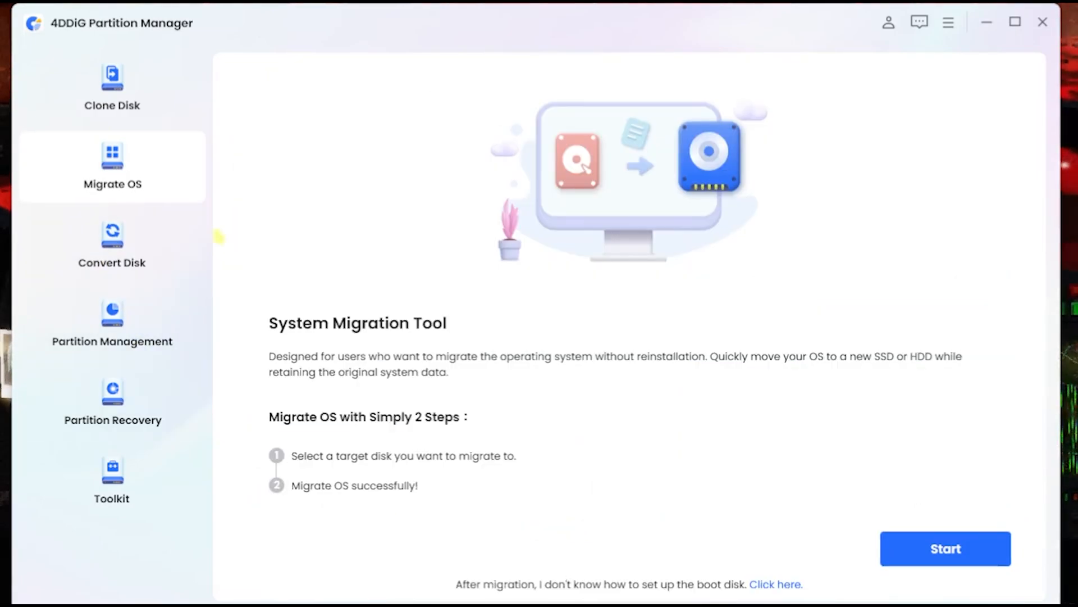
click(111, 86)
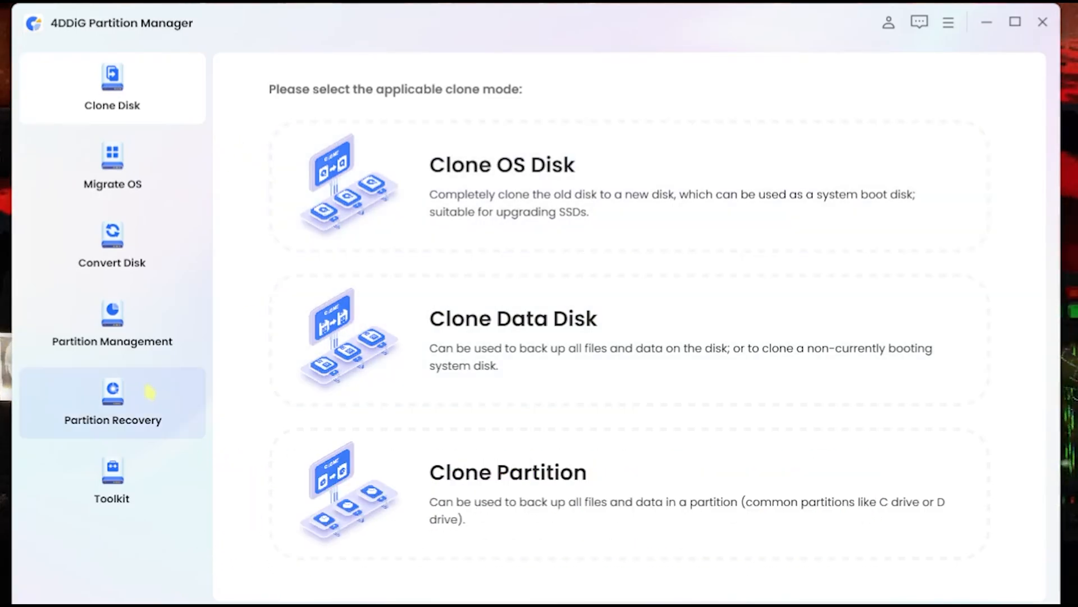
mouse_move(539, 140)
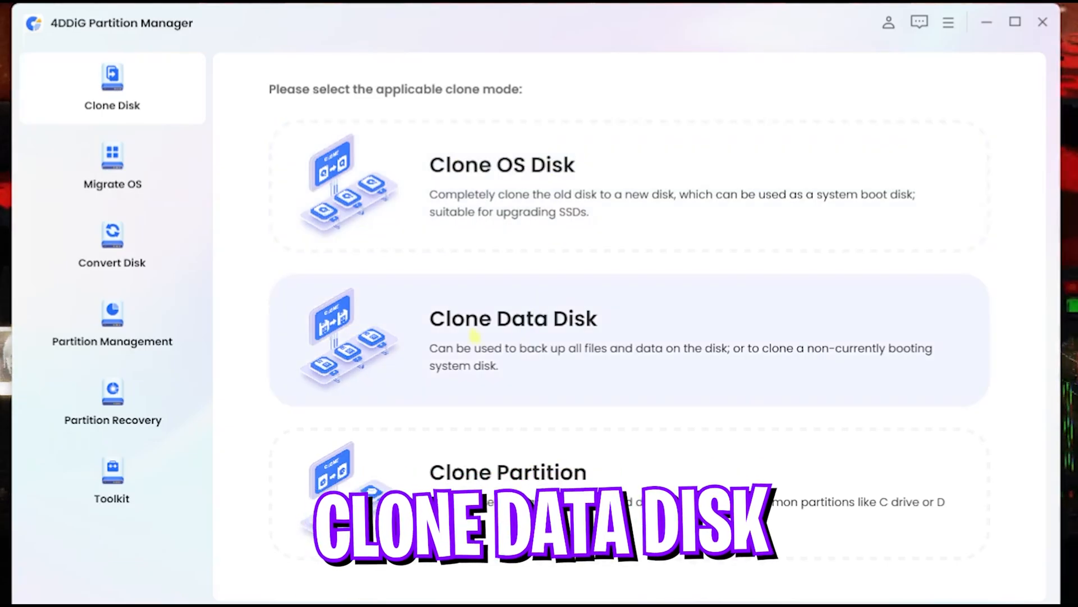
Step: In Clone Data Disk, pick Disk 1 as source and empty Disk 5 as target, then reopen the source list
click(512, 341)
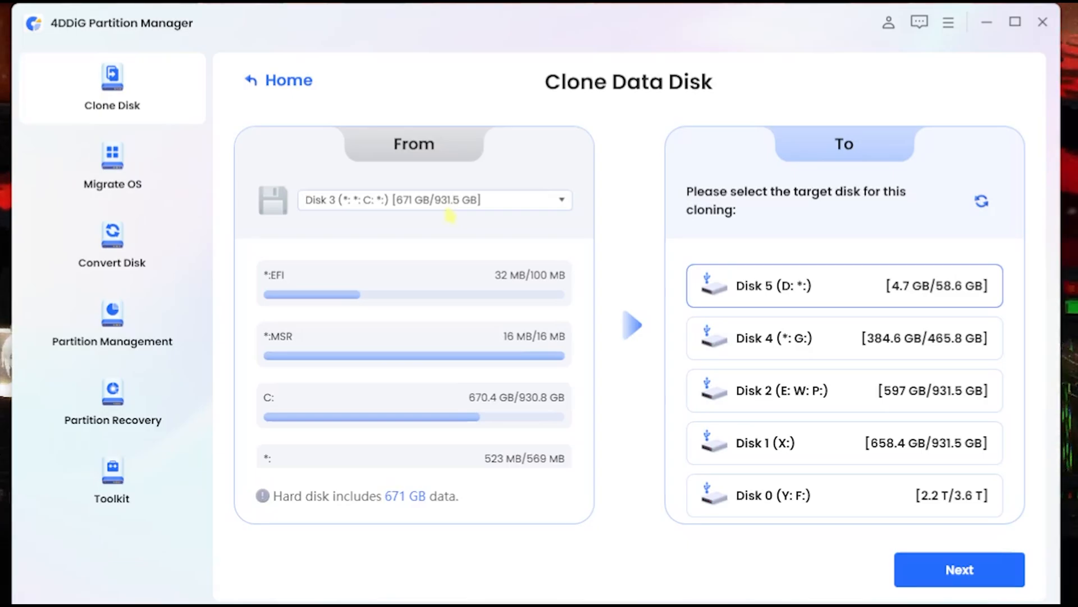
mouse_move(416, 221)
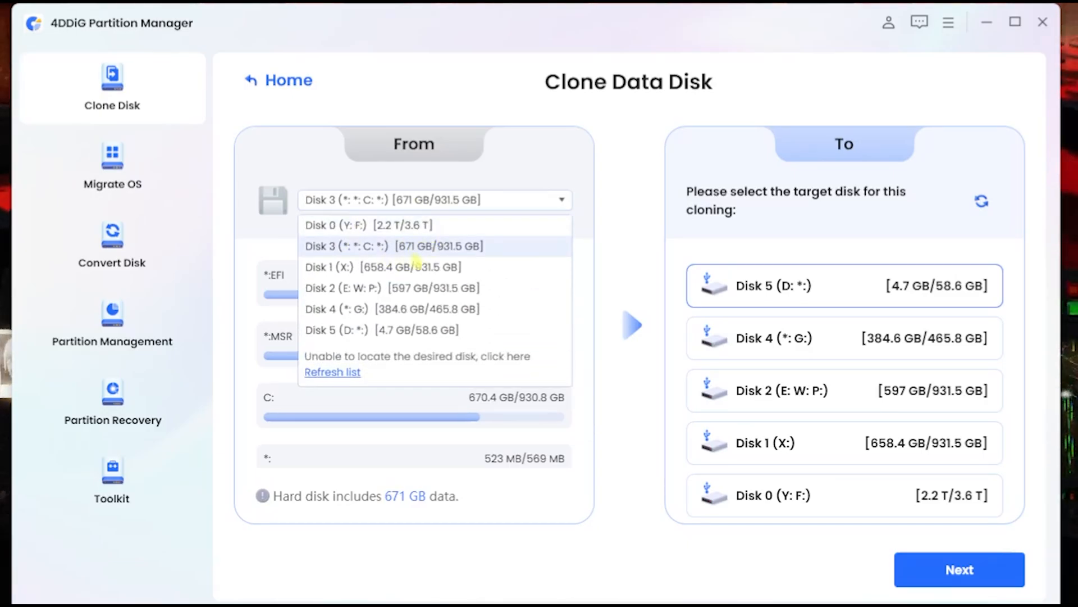
click(383, 267)
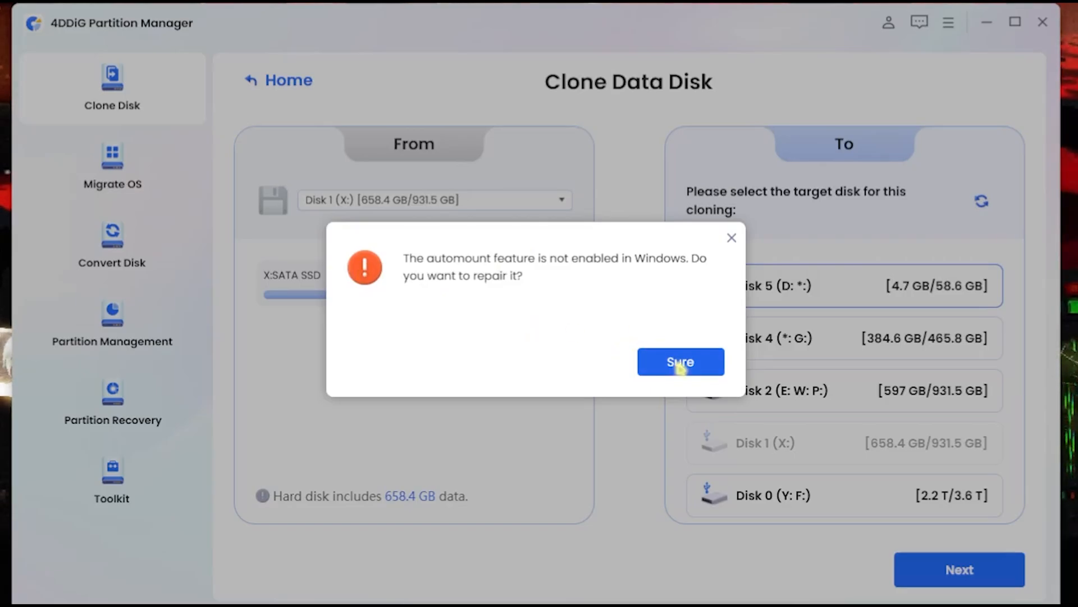
click(680, 362)
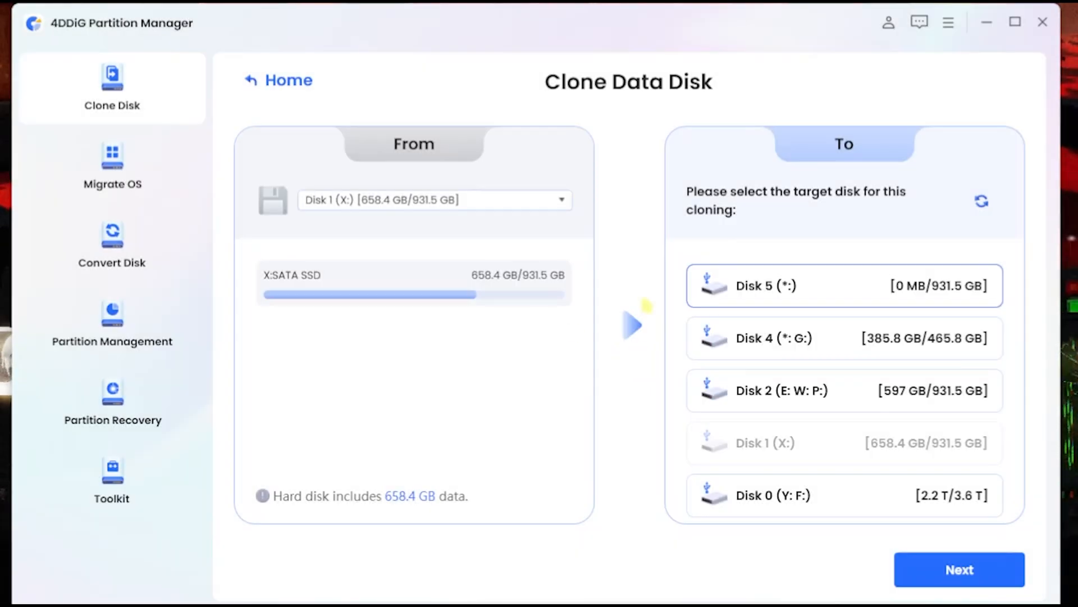
mouse_move(484, 208)
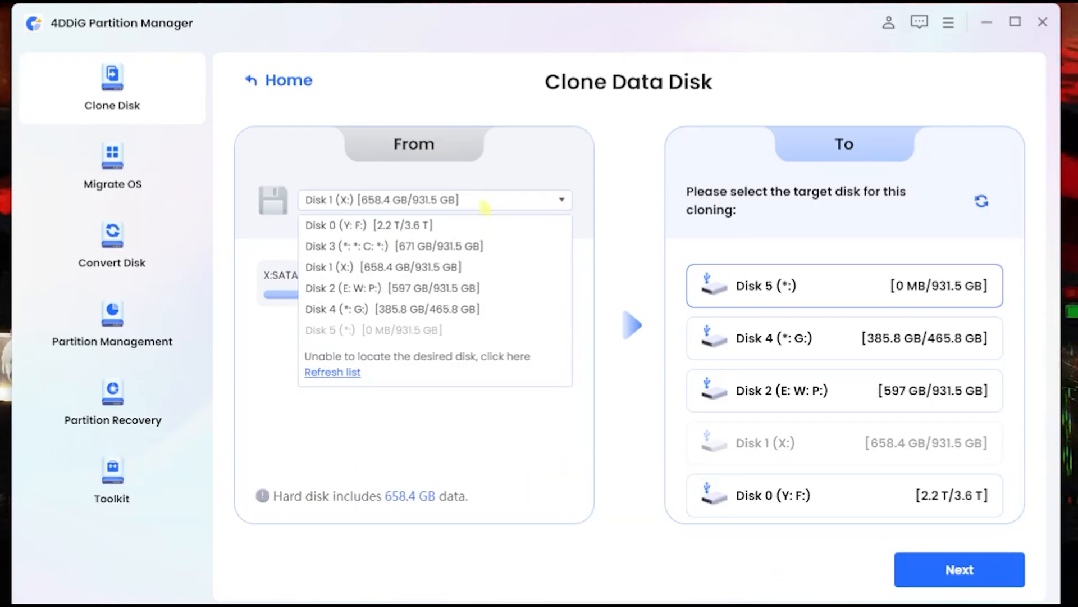
click(383, 267)
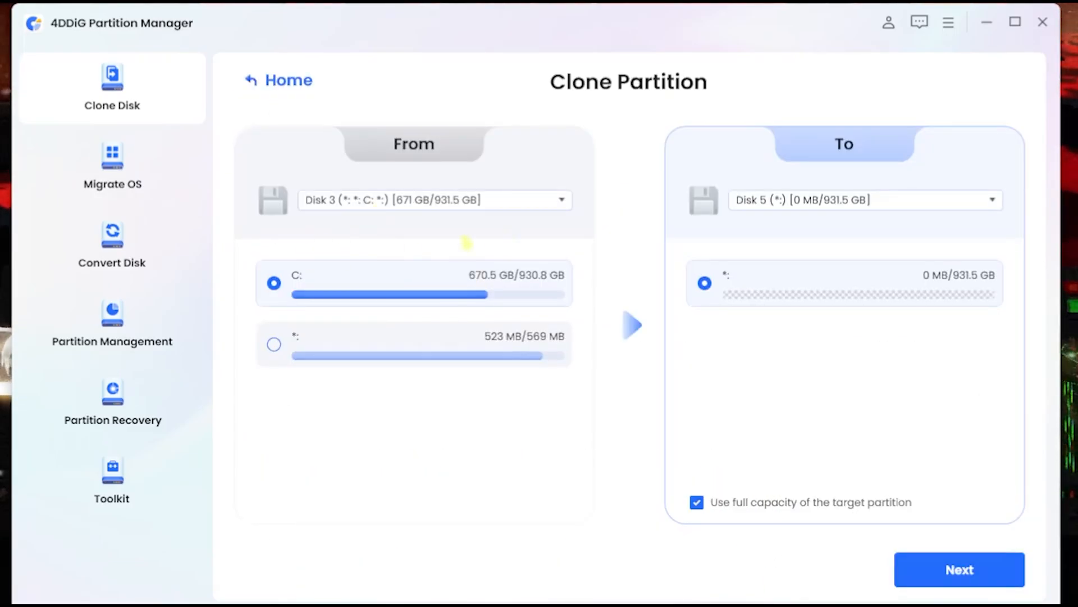
Step: Choose Disk 2 (E: W: P:) as the Clone Partition source, with W: Editing Mats selected
click(561, 200)
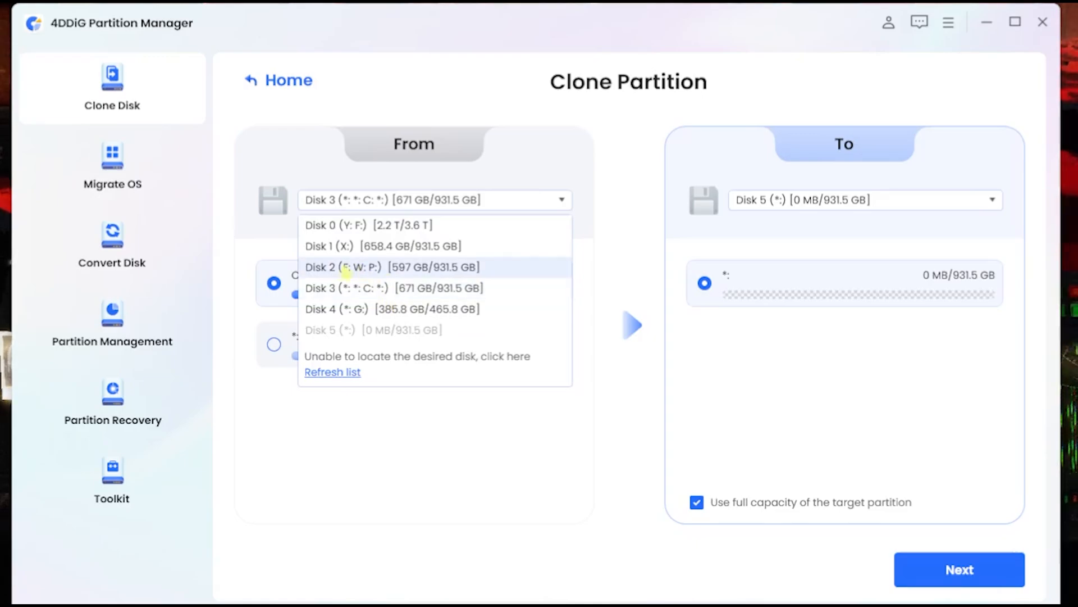
click(392, 267)
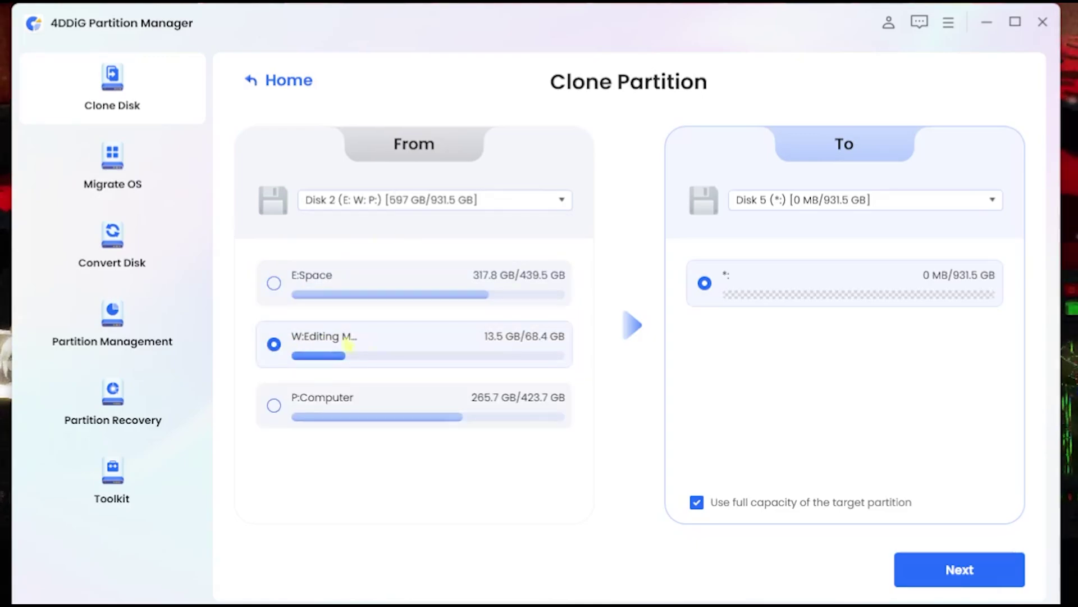
mouse_move(350, 339)
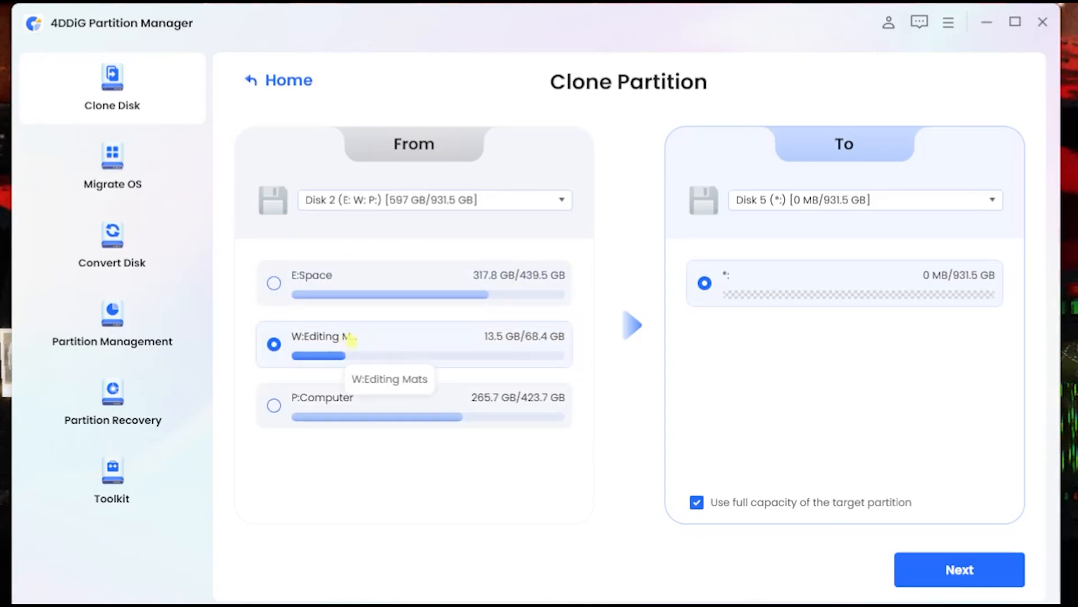
mouse_move(788, 224)
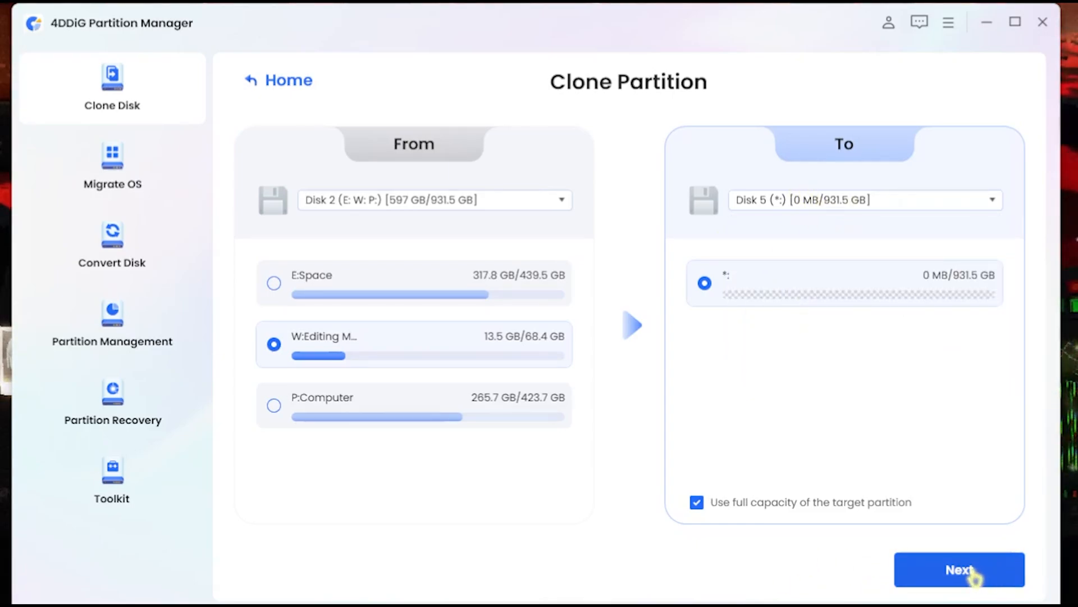
Step: Review the expected result, start cloning W: onto Disk 5, confirm overwriting, and finish
click(958, 569)
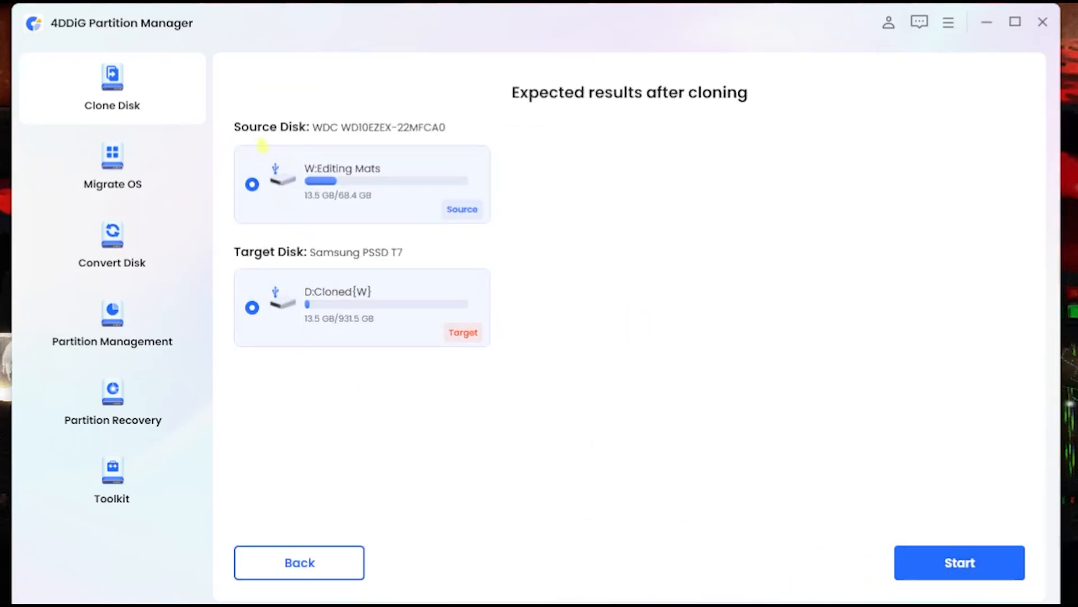
mouse_move(258, 258)
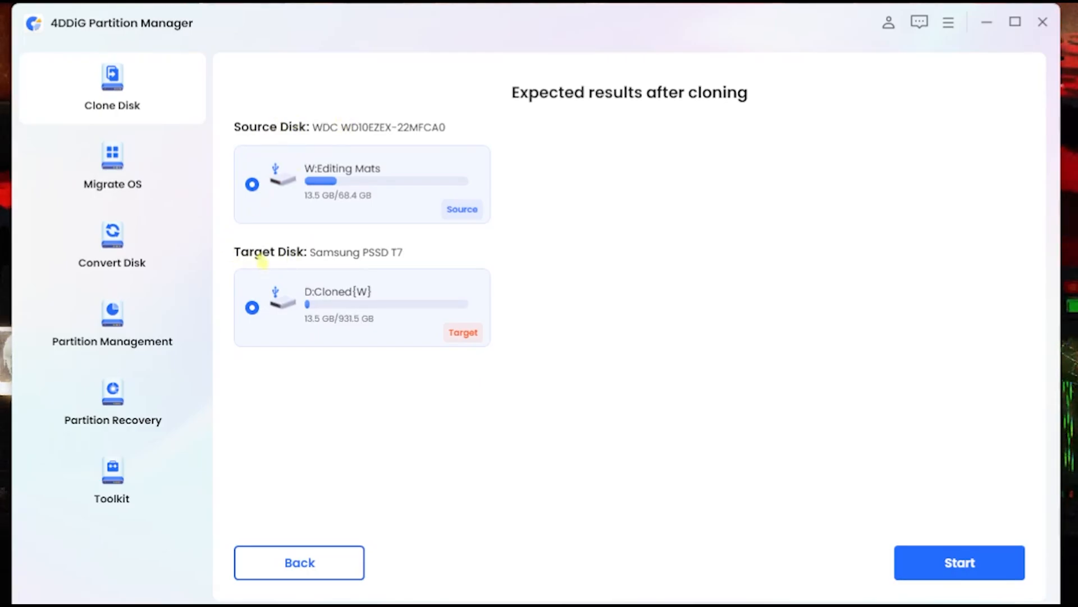
click(958, 562)
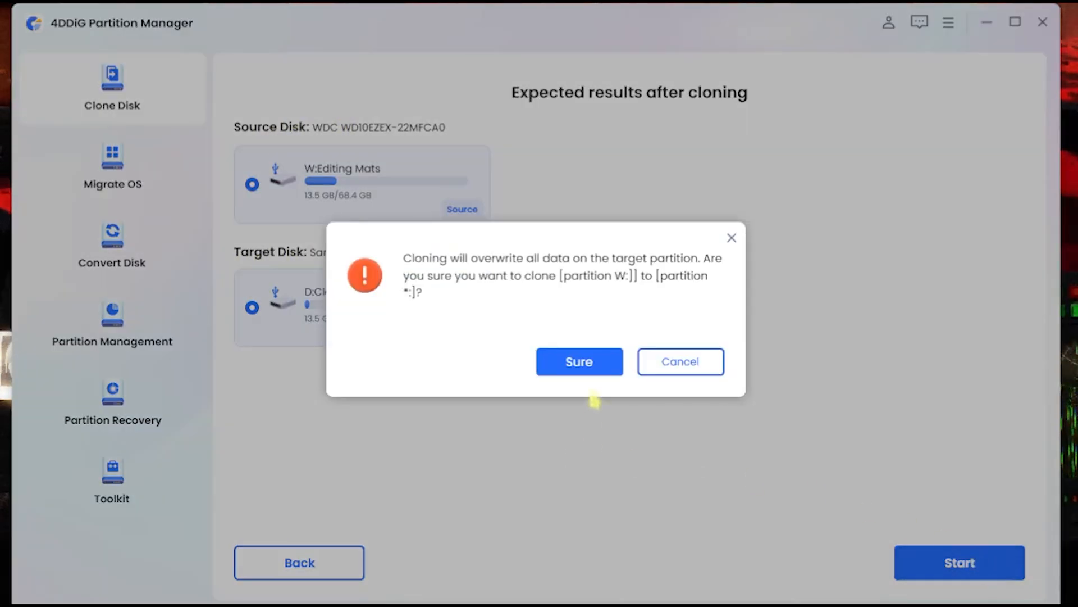
click(578, 361)
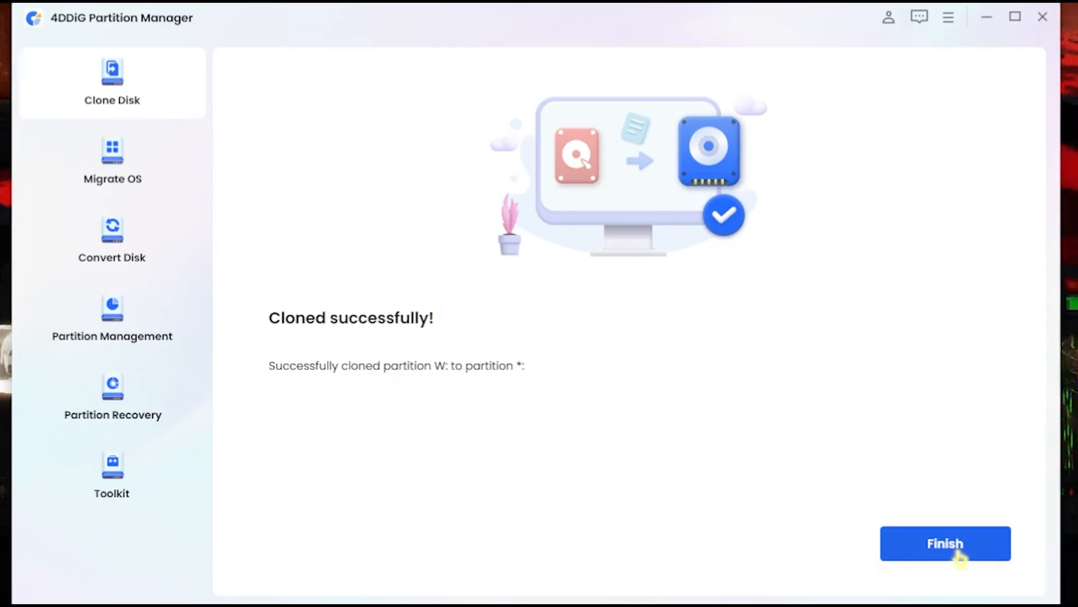
click(945, 544)
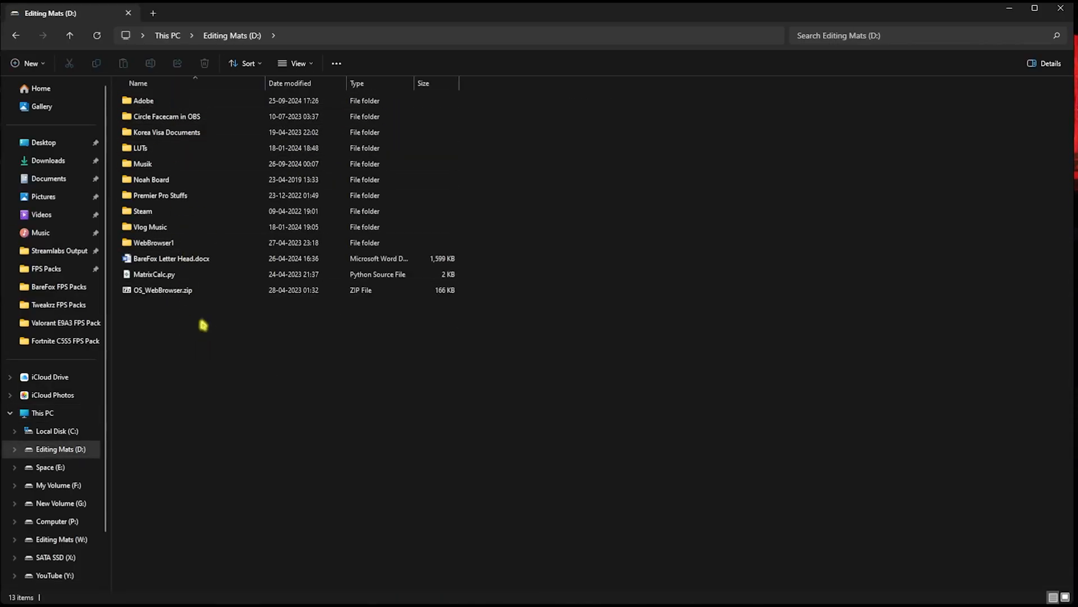
Step: Show This PC in File Explorer and compare the Editing Mats (W:) and Editing Mats (D:) drives
click(167, 35)
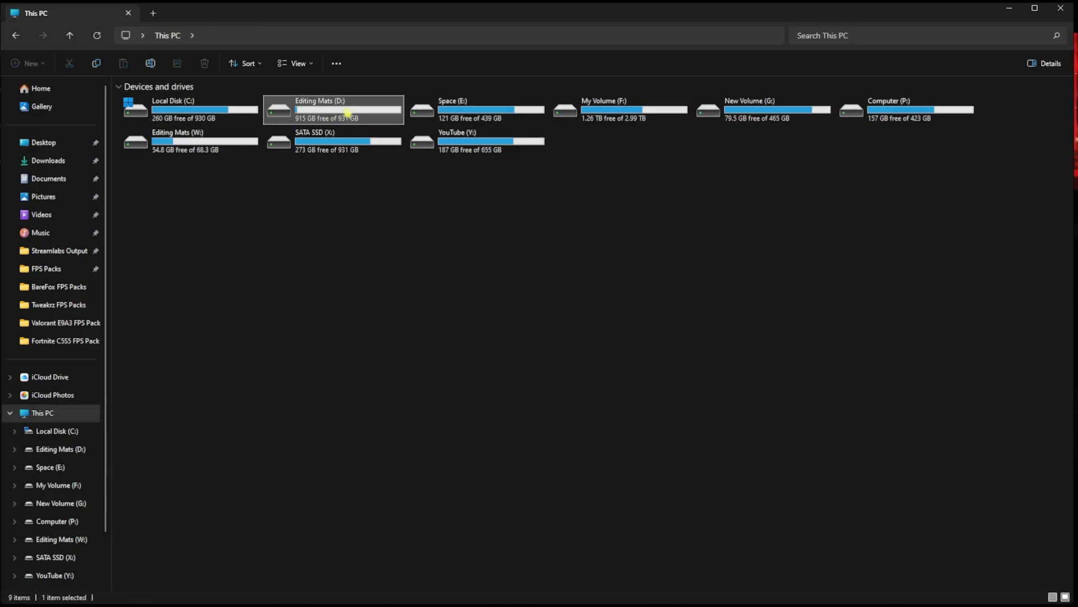
click(178, 141)
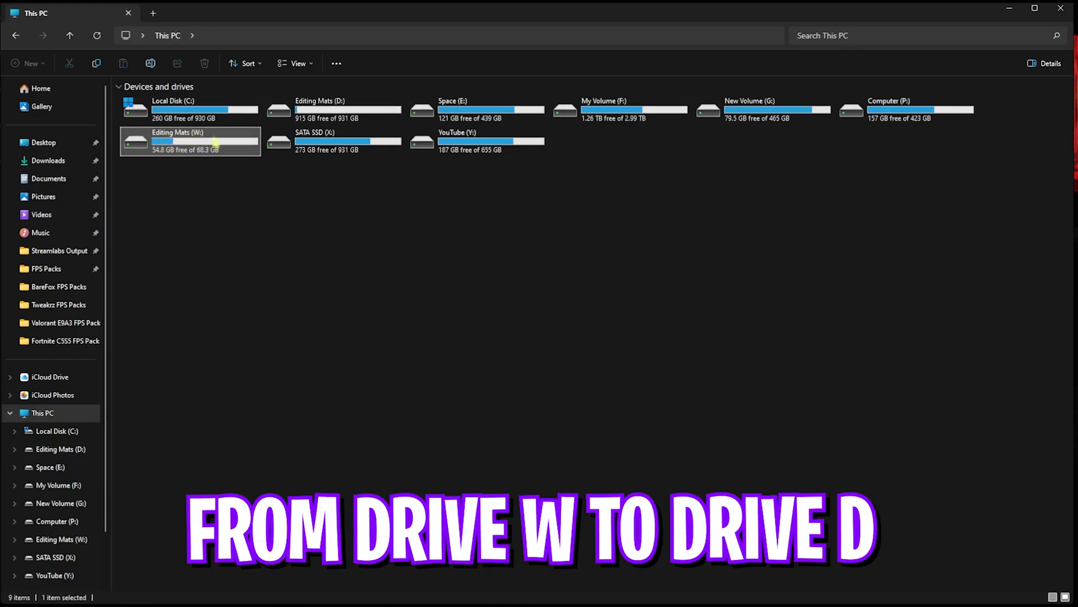
click(334, 110)
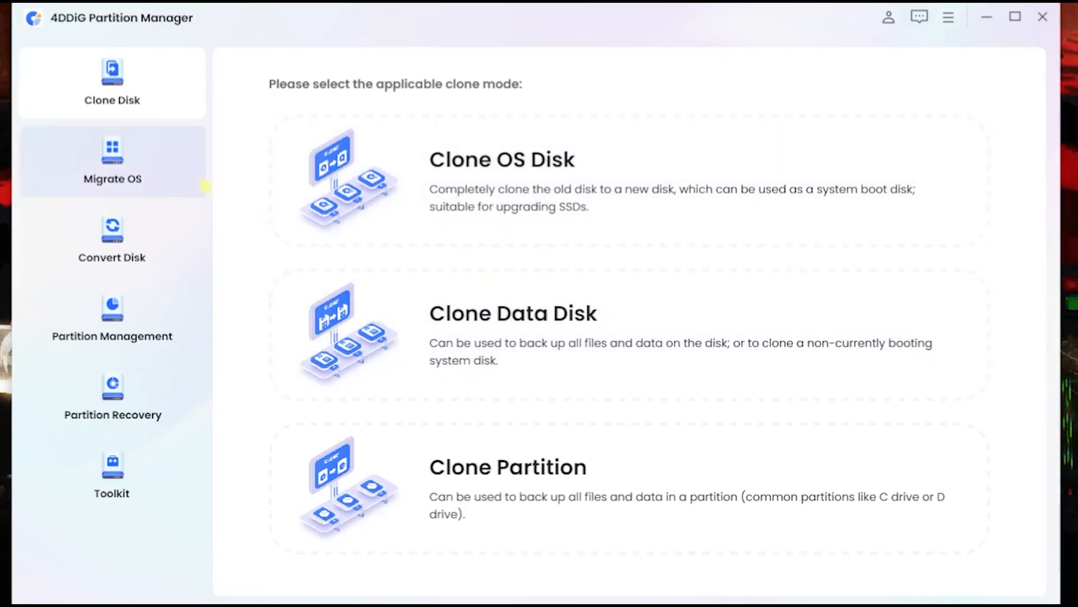
Step: Revisit Migrate OS, Convert Disk and Toolkit, ending on the Convert Disk MBR/GPT options
click(112, 161)
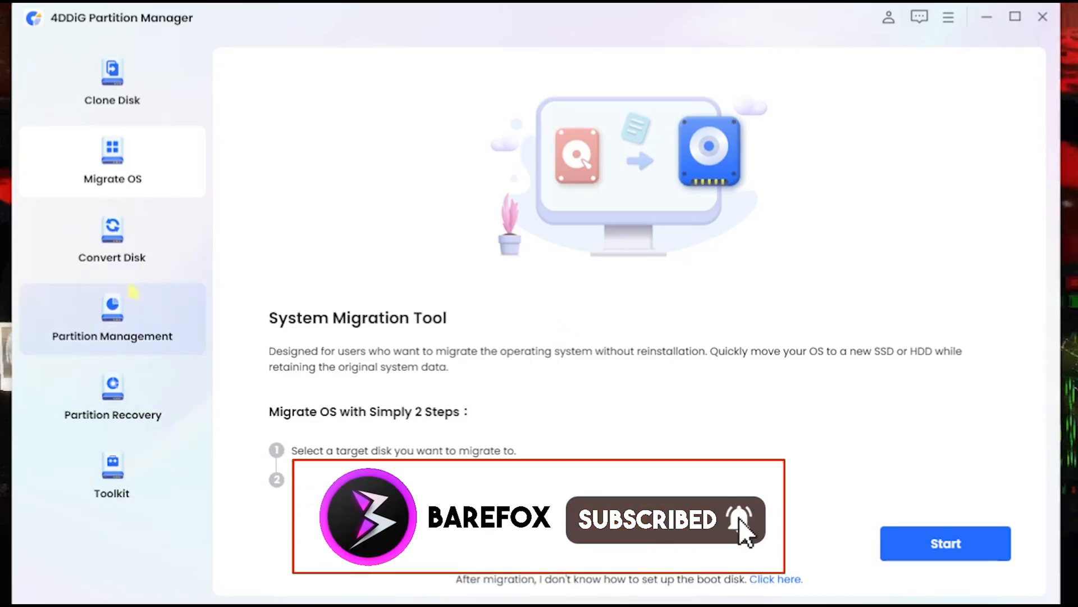
click(111, 239)
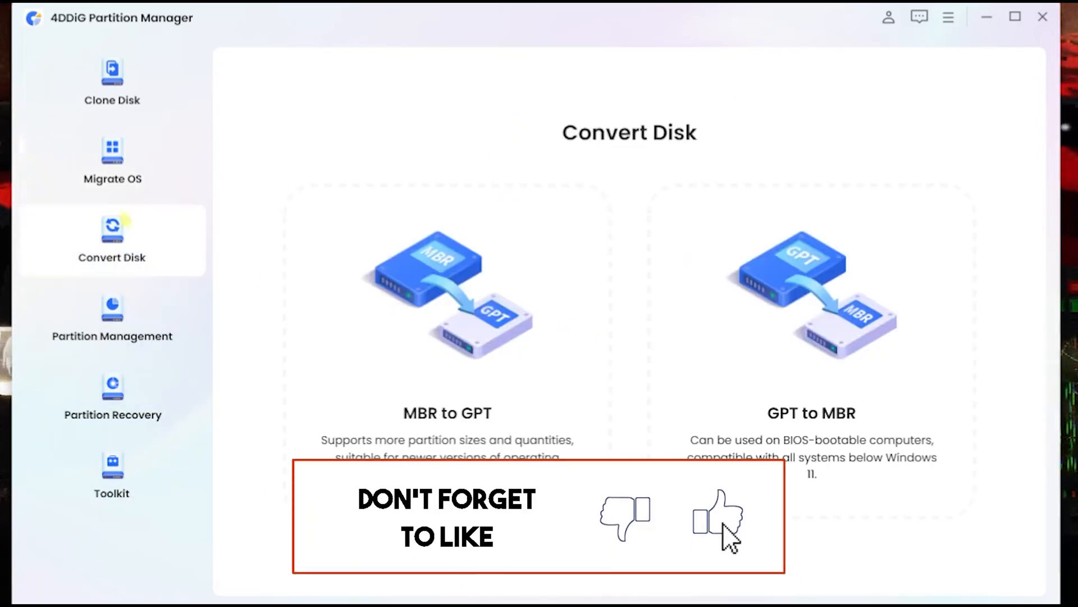
click(111, 473)
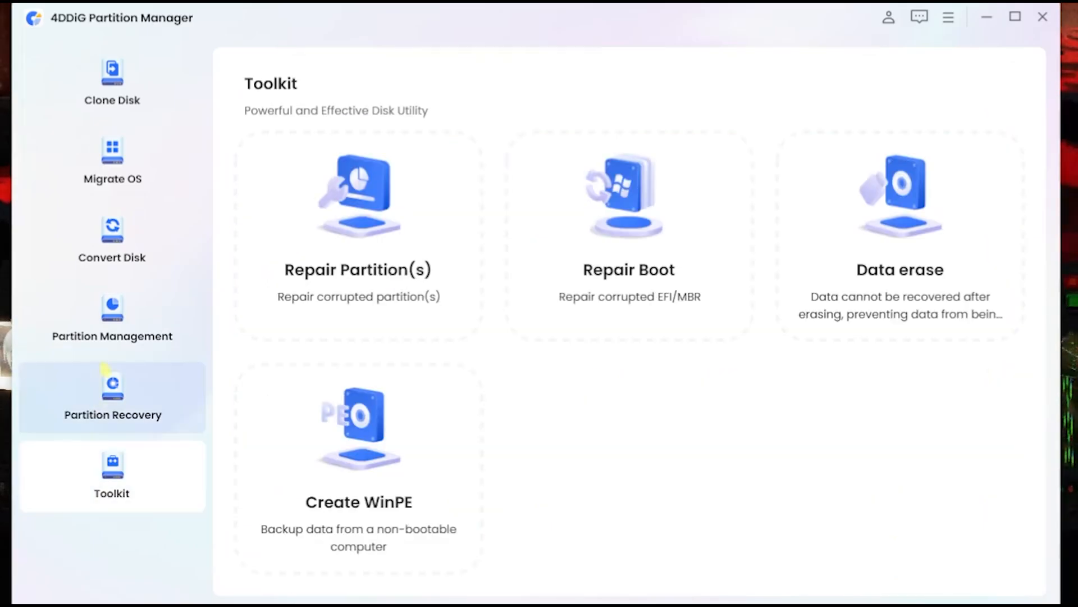
click(111, 239)
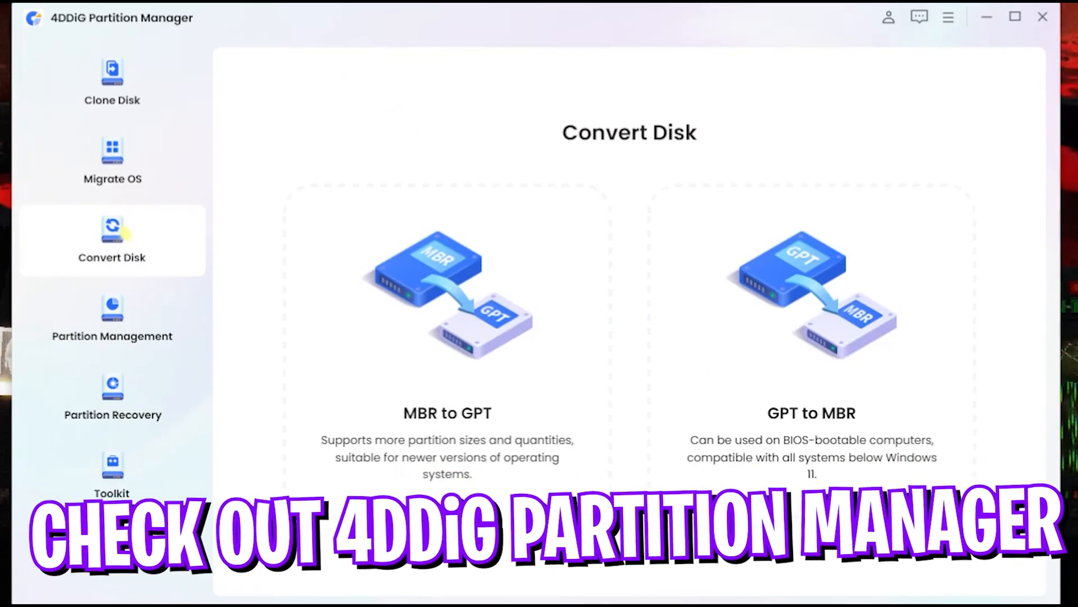